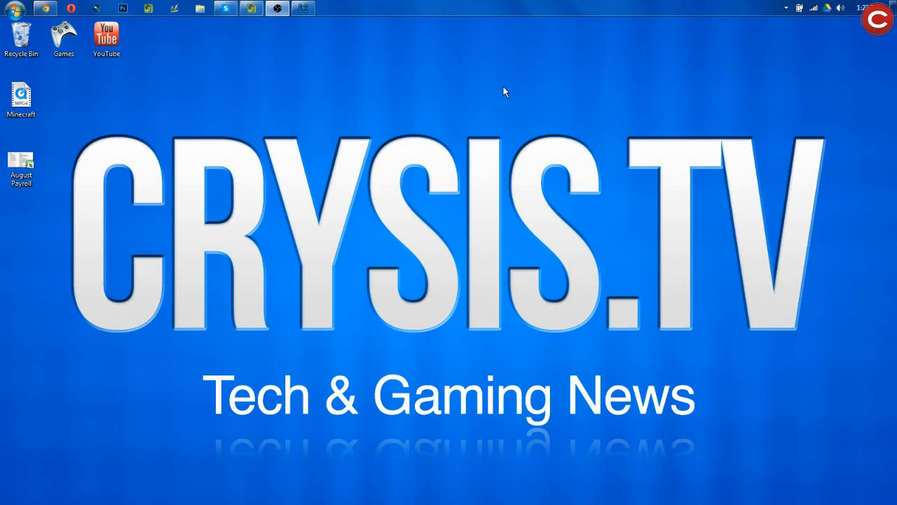
mouse_move(95, 6)
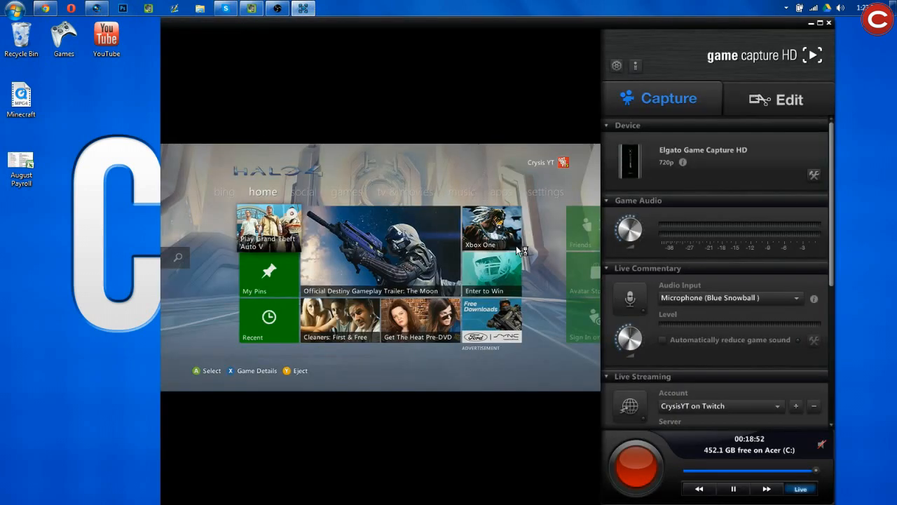
mouse_move(628, 262)
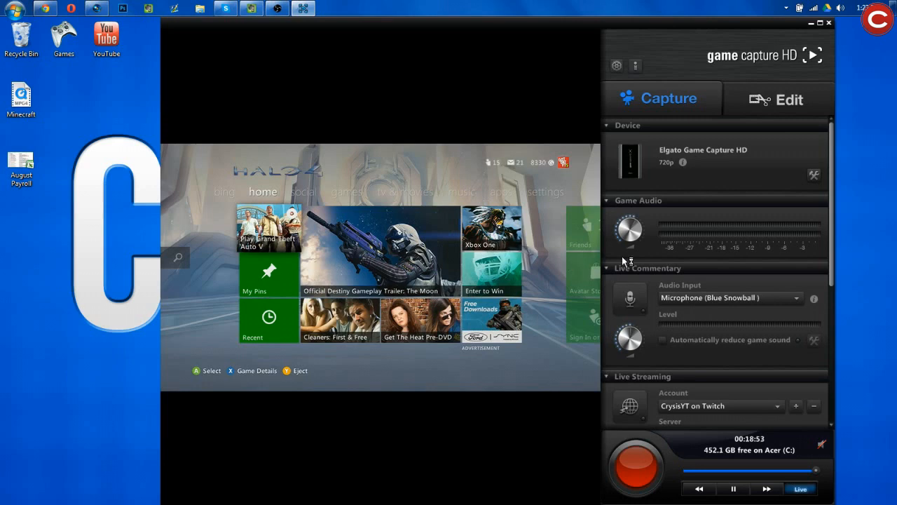
mouse_move(701, 176)
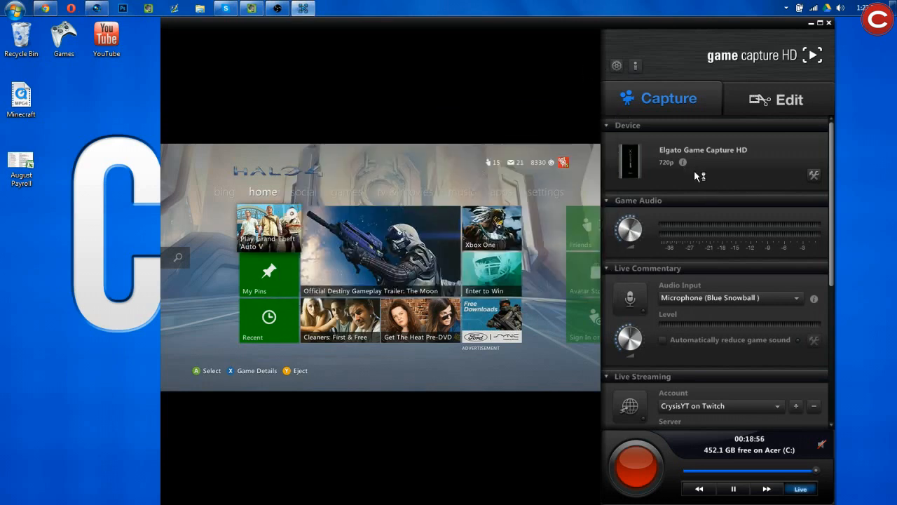
mouse_move(653, 213)
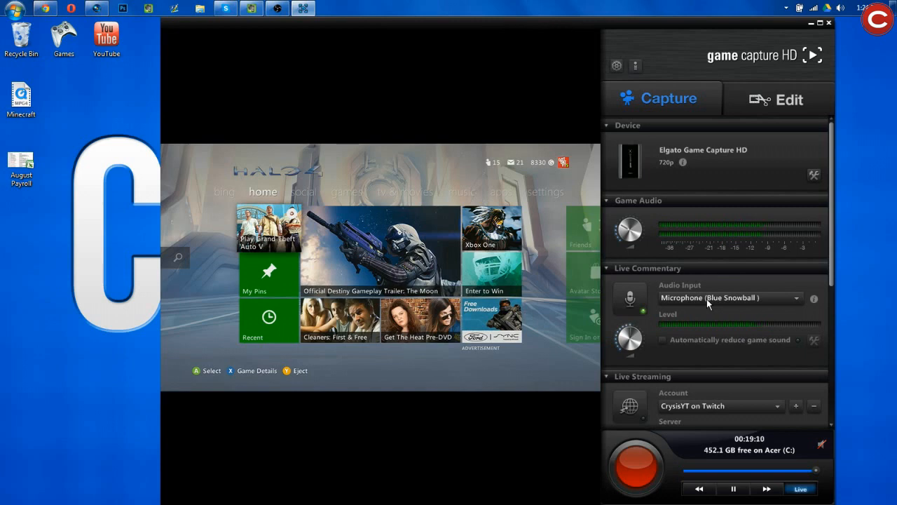
Record a few seconds of the Halo 4 Xbox dashboard with mic commentary, then stop.
click(637, 465)
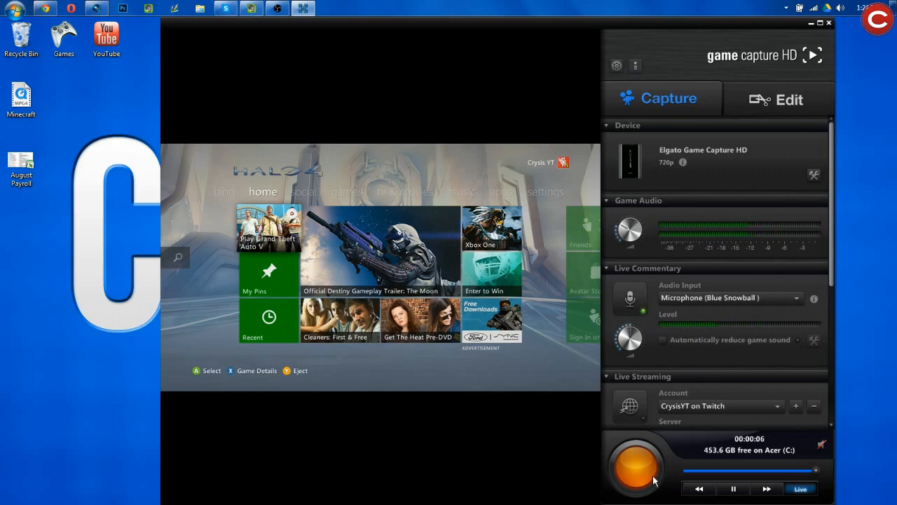
click(637, 466)
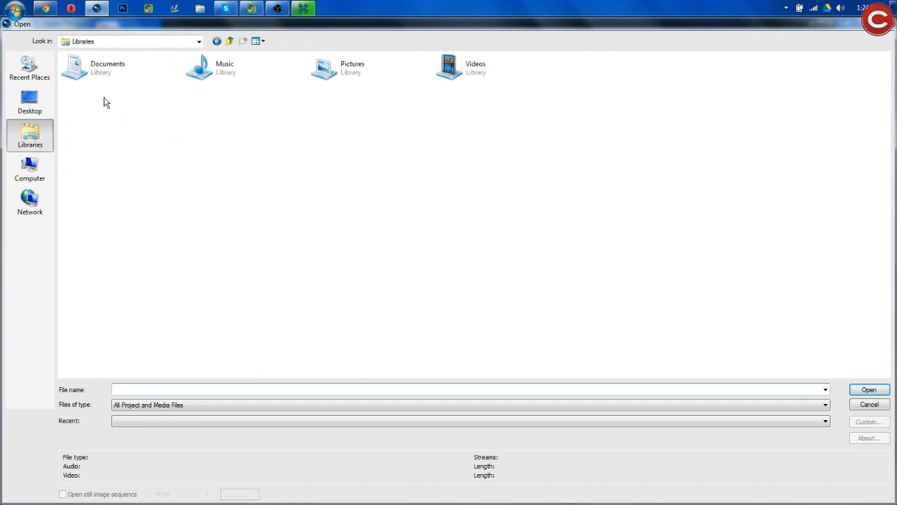
Open the capture file from Libraries > Videos > EGC_Library onto the timeline.
double_click(449, 68)
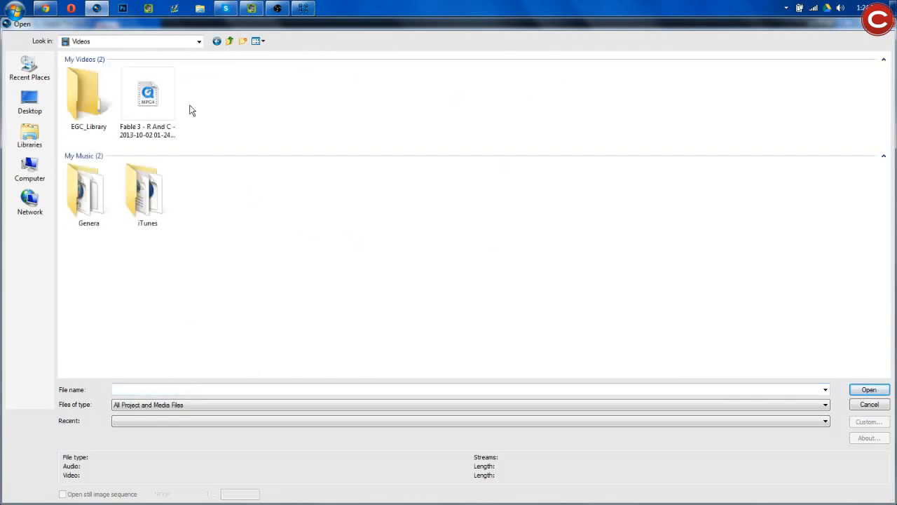
click(869, 404)
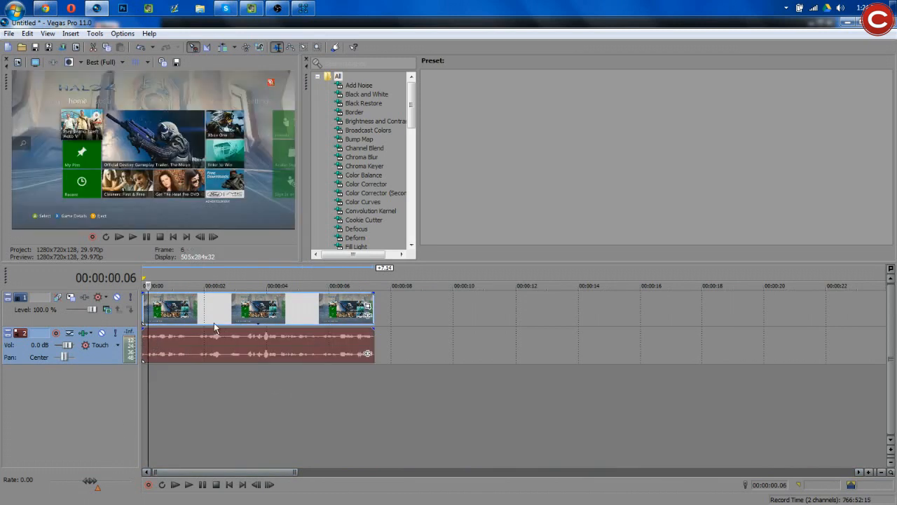
Delete the unwanted split section of the clip and head to File for rendering.
right_click(216, 328)
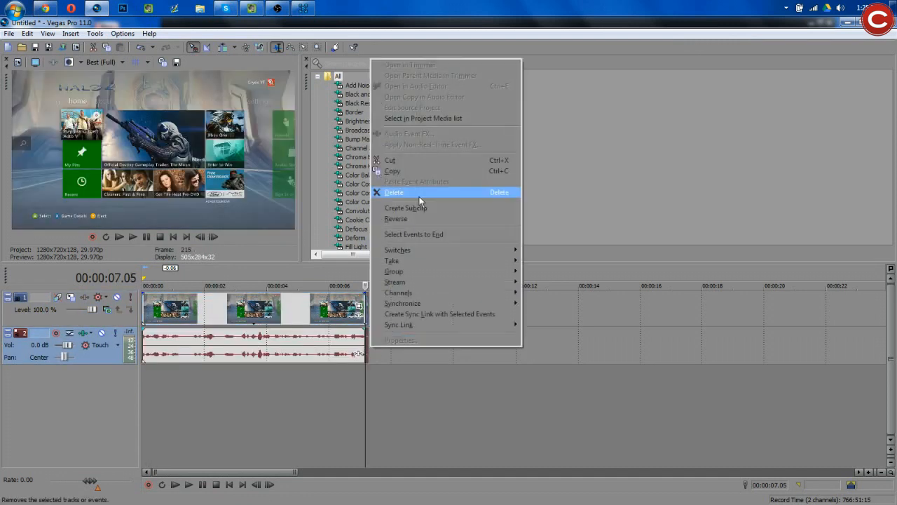
click(394, 192)
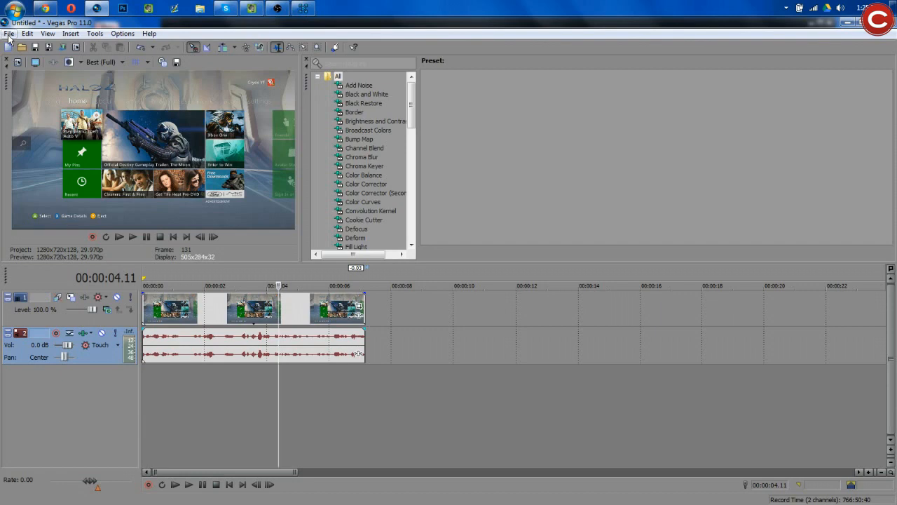
click(8, 33)
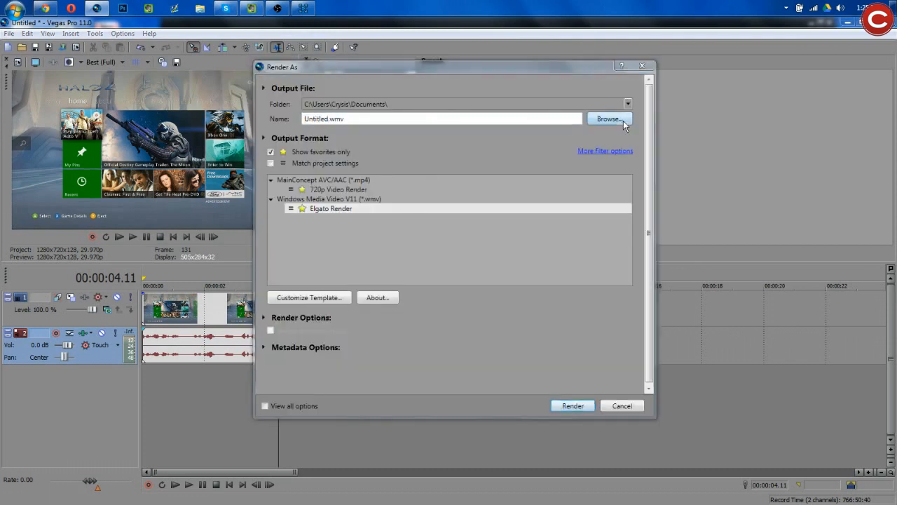
Browse the render output folder to Desktop for Untitled.wmv with the Elgato Render template.
click(608, 118)
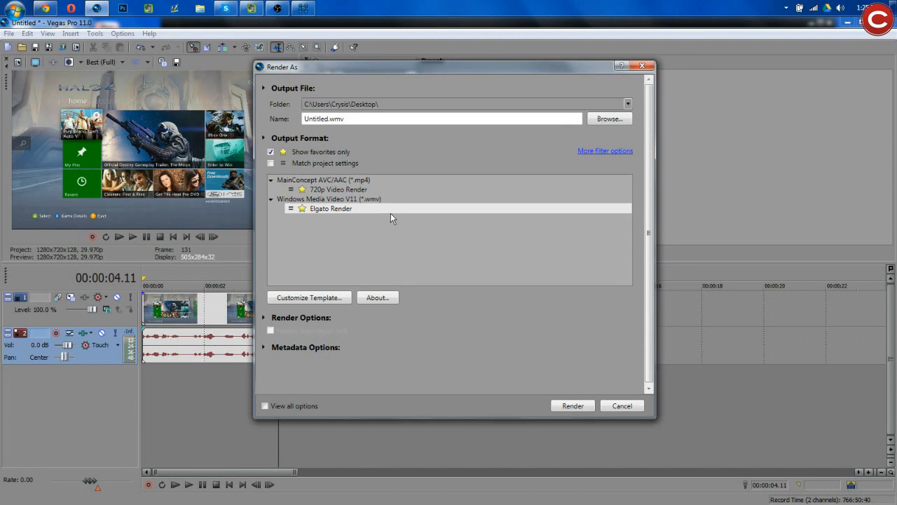
Start rendering Untitled.wmv, cancel it at 0–1%, and close the progress window.
click(573, 405)
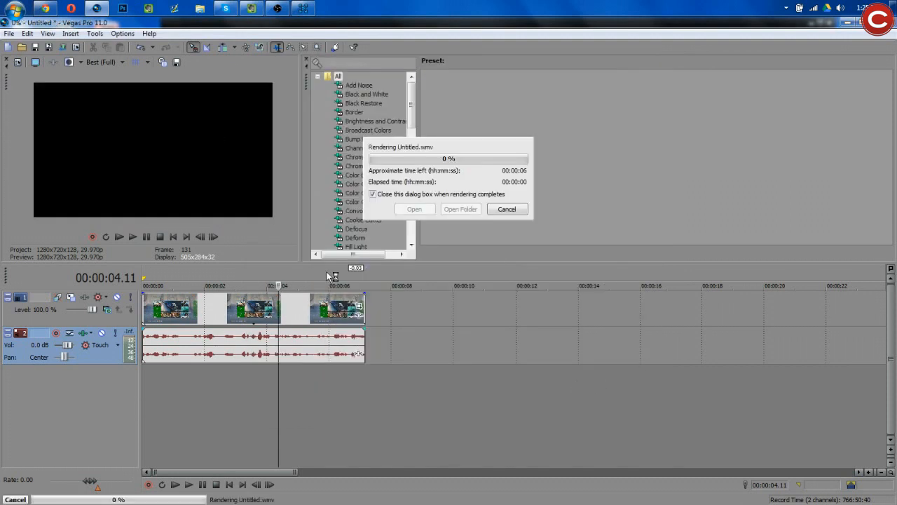
click(506, 209)
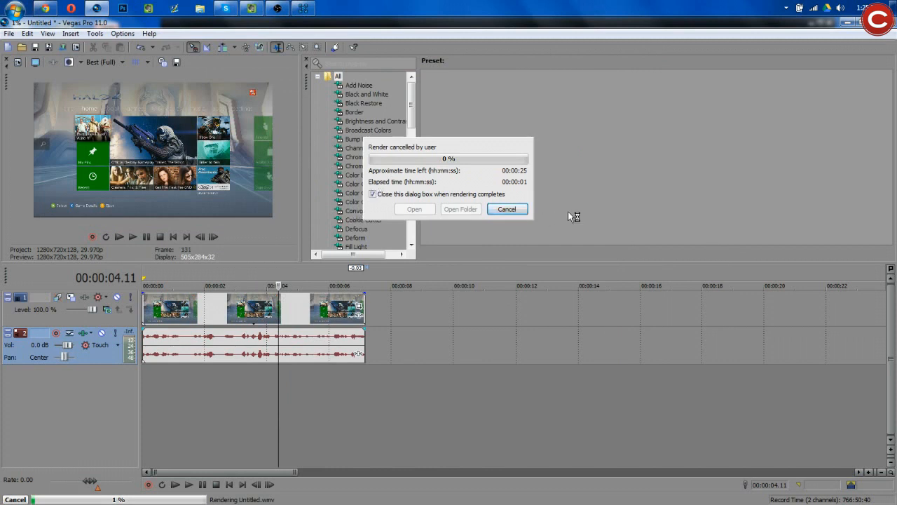
click(506, 209)
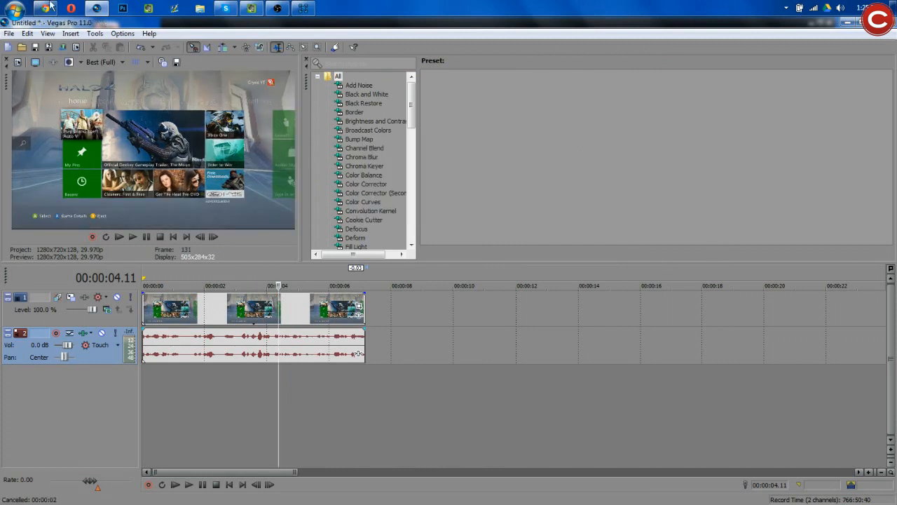
mouse_move(698, 239)
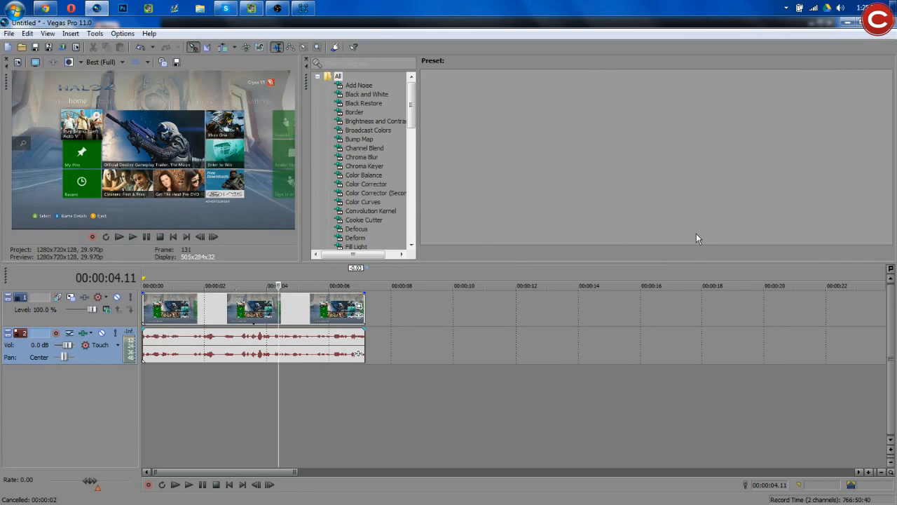
mouse_move(756, 64)
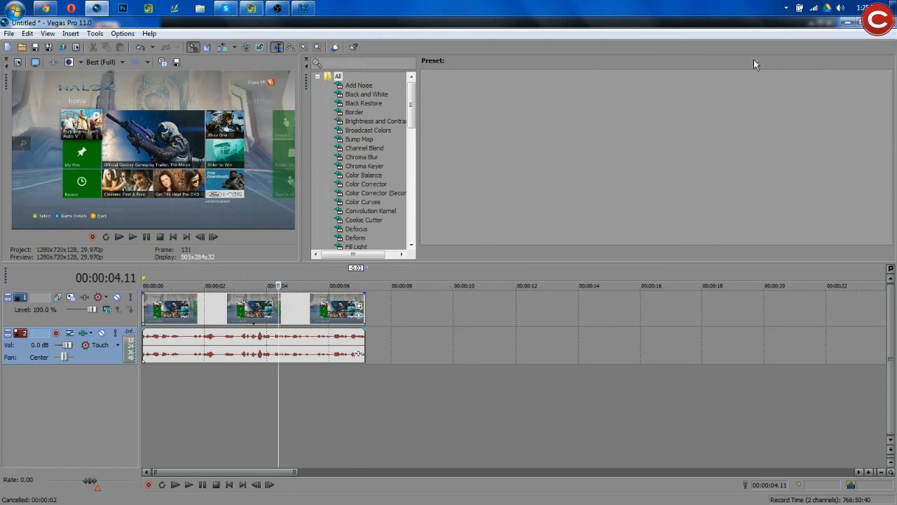